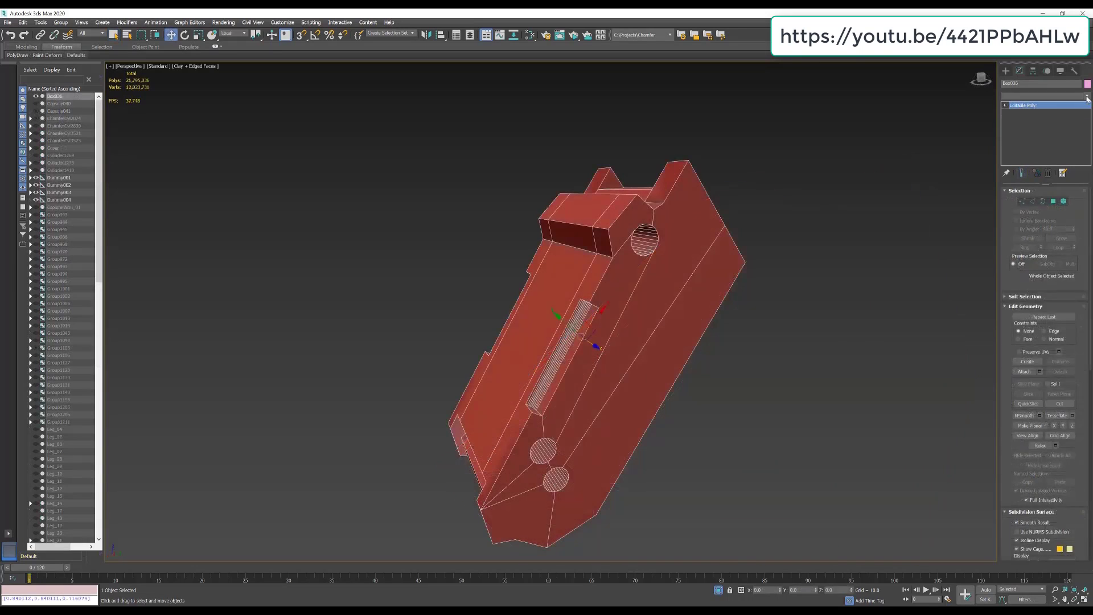
Add a Chamfer modifier to the leg part, using By Corner Weight with Inset enabled
{"action": "left_click", "coordinate": [1043, 96]}
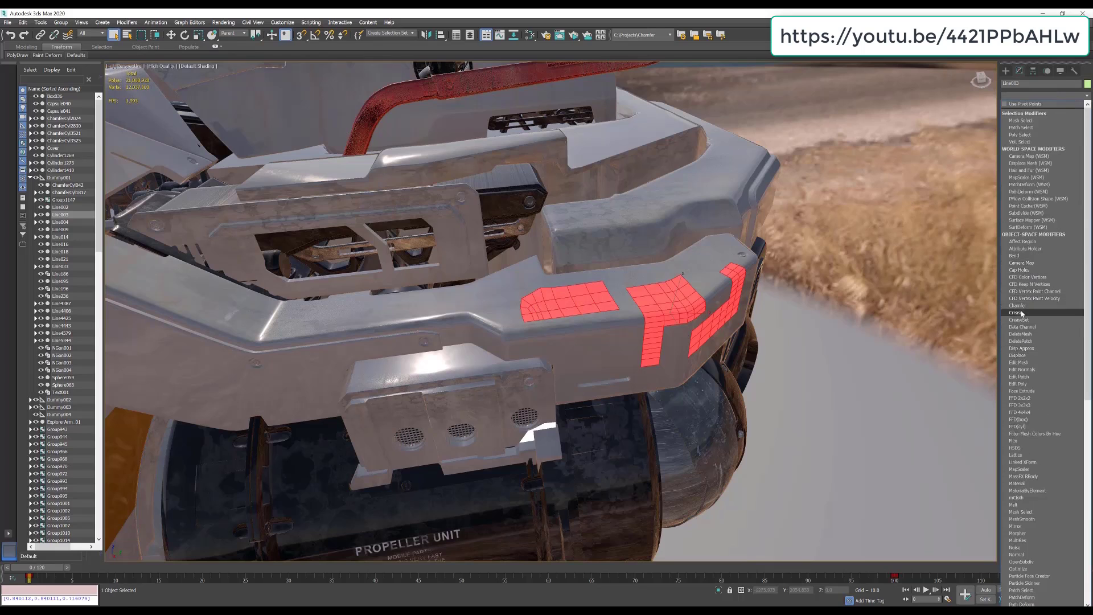
{"action": "left_click", "coordinate": [1017, 305]}
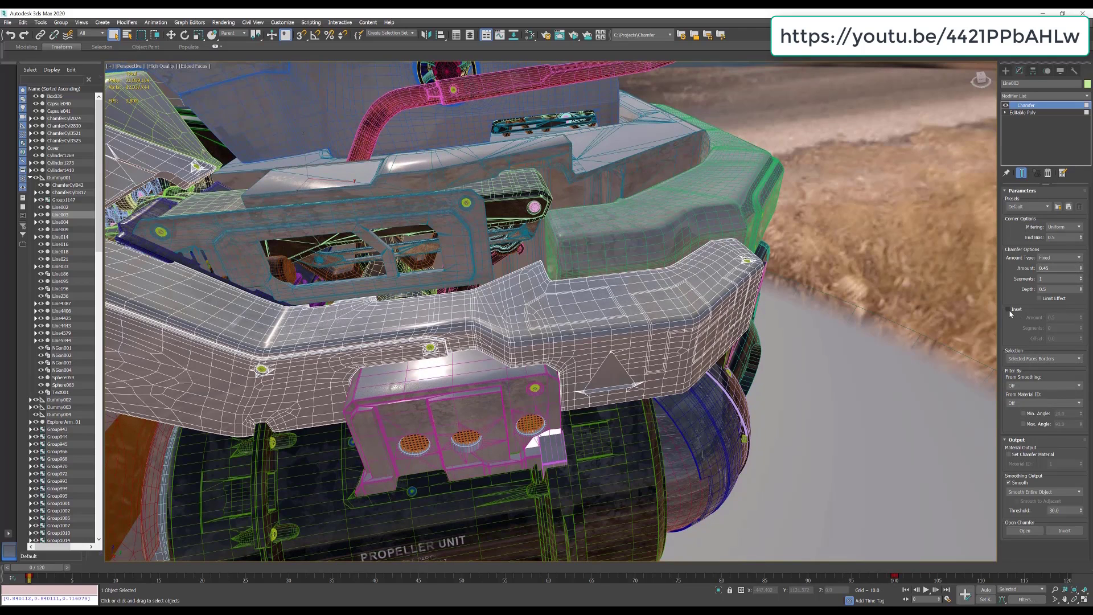
{"action": "left_click", "coordinate": [1009, 308]}
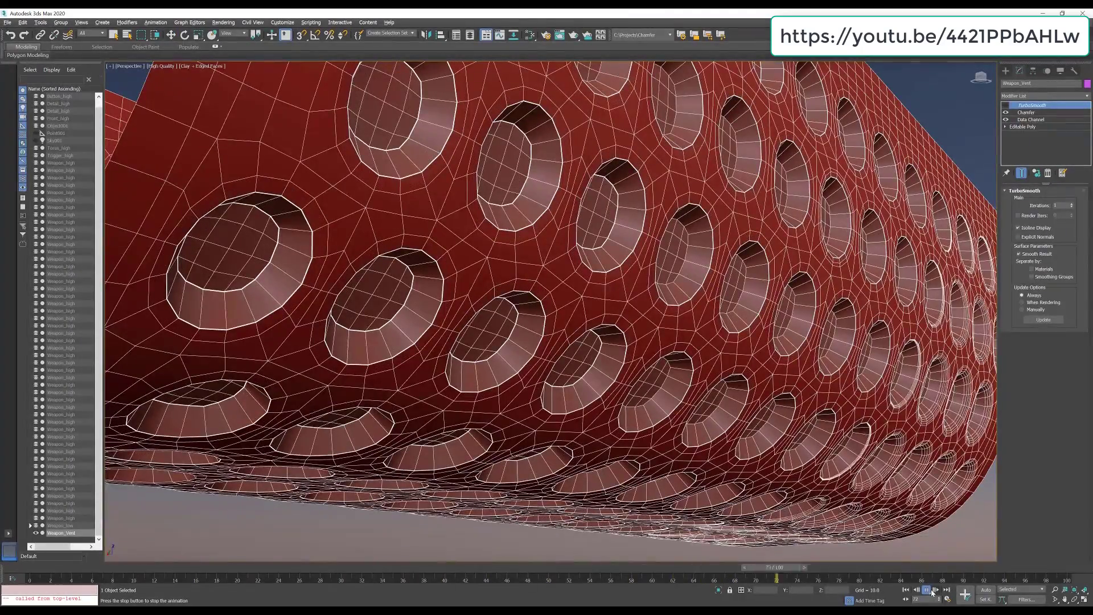
{"action": "left_click", "coordinate": [926, 589]}
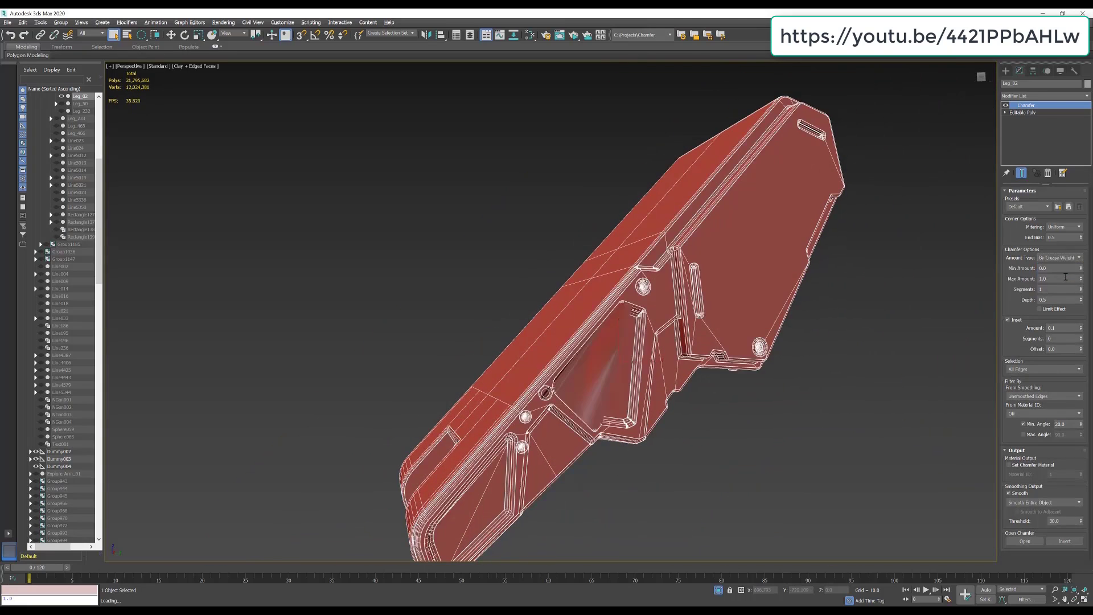
Load the sushi scene and display its OSL Sushi Shader network in the Slate Material Editor
{"action": "left_click", "coordinate": [1024, 112]}
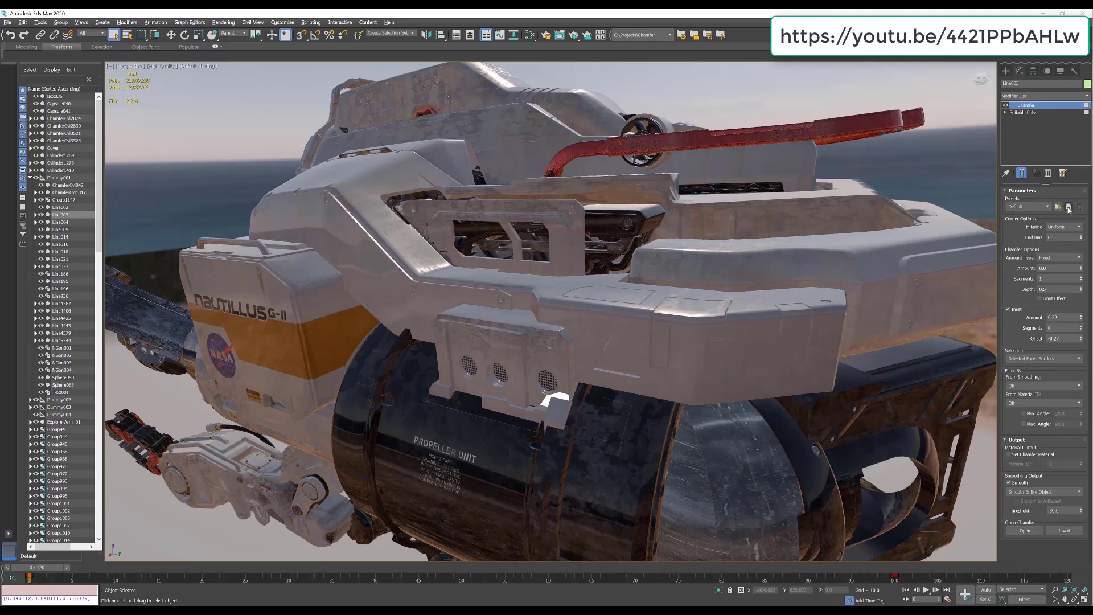
{"action": "left_click", "coordinate": [1069, 206]}
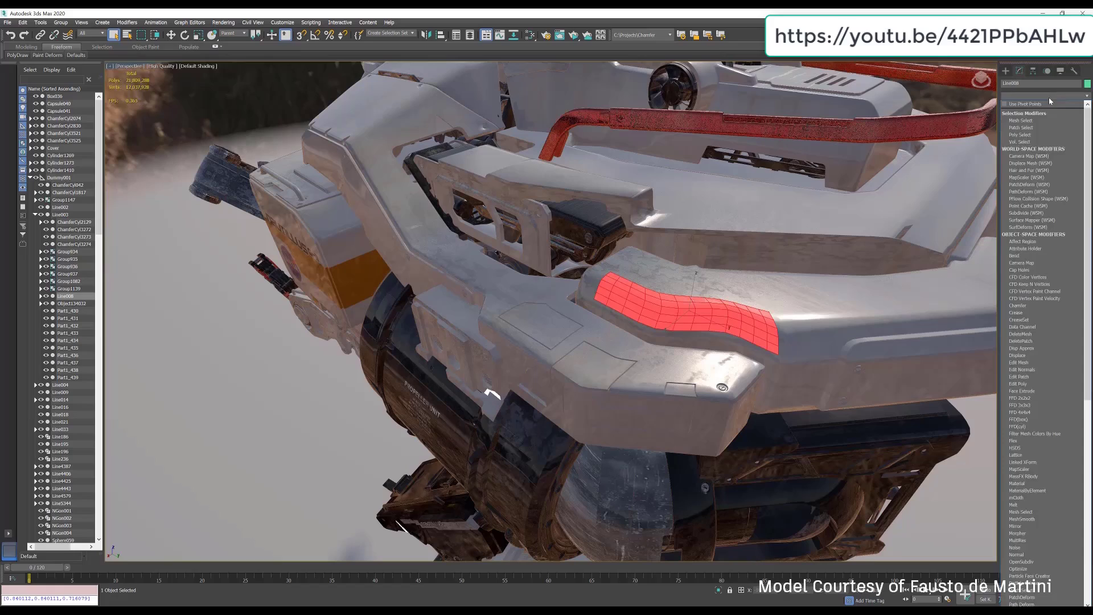
{"action": "left_click", "coordinate": [1017, 305]}
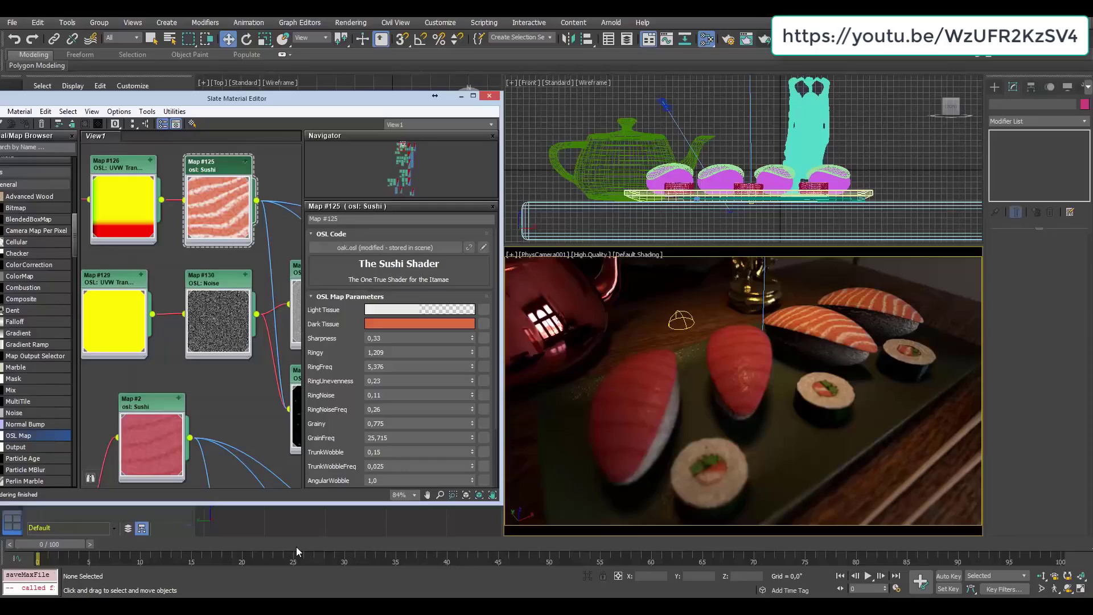
Change the hexagon map's Diffuse_Color2 and Scale, then load the green-screen Color Key scene
{"action": "left_click", "coordinate": [867, 575]}
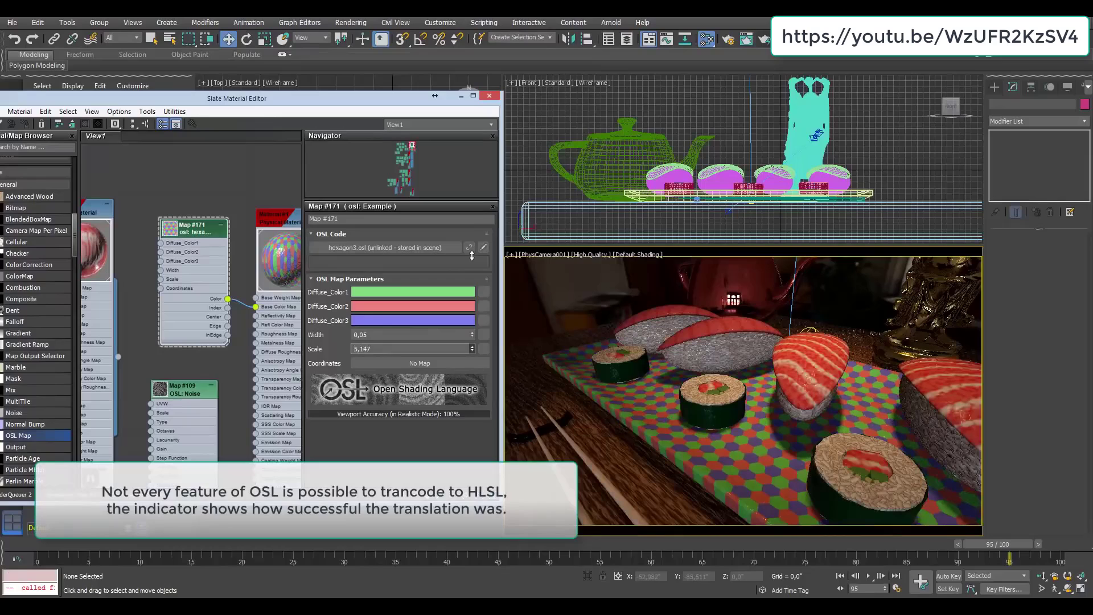
{"action": "left_click", "coordinate": [412, 320]}
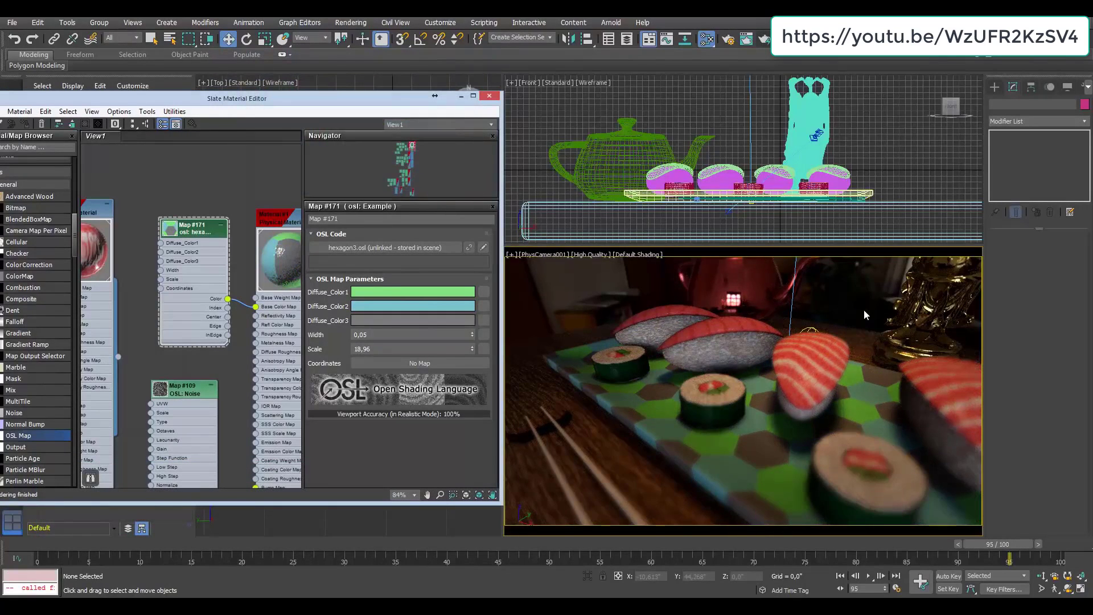
{"action": "left_click", "coordinate": [350, 23]}
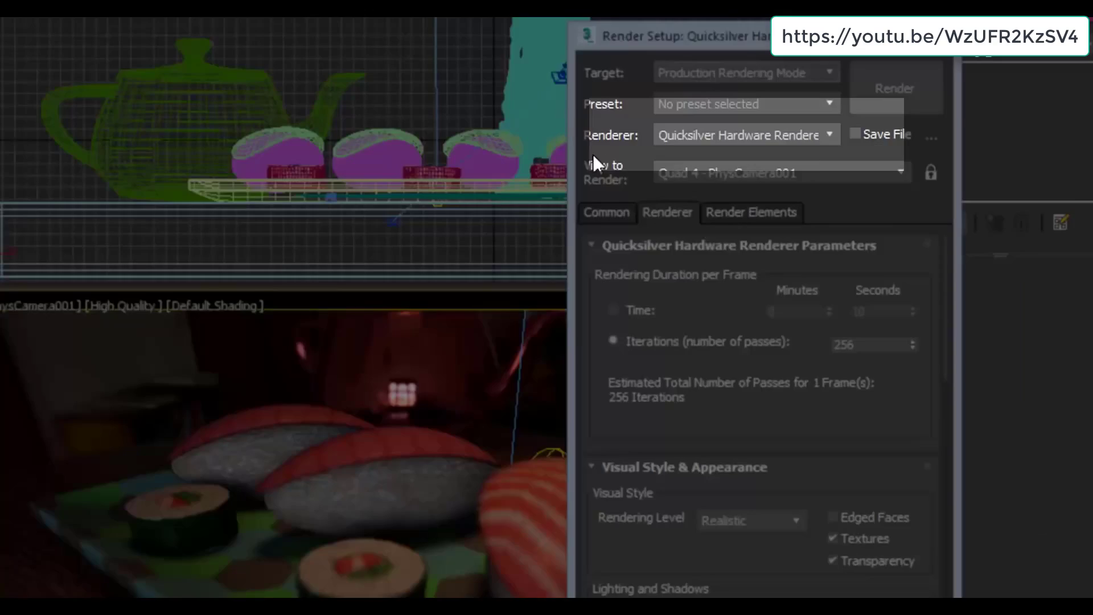
{"action": "left_click", "coordinate": [894, 88]}
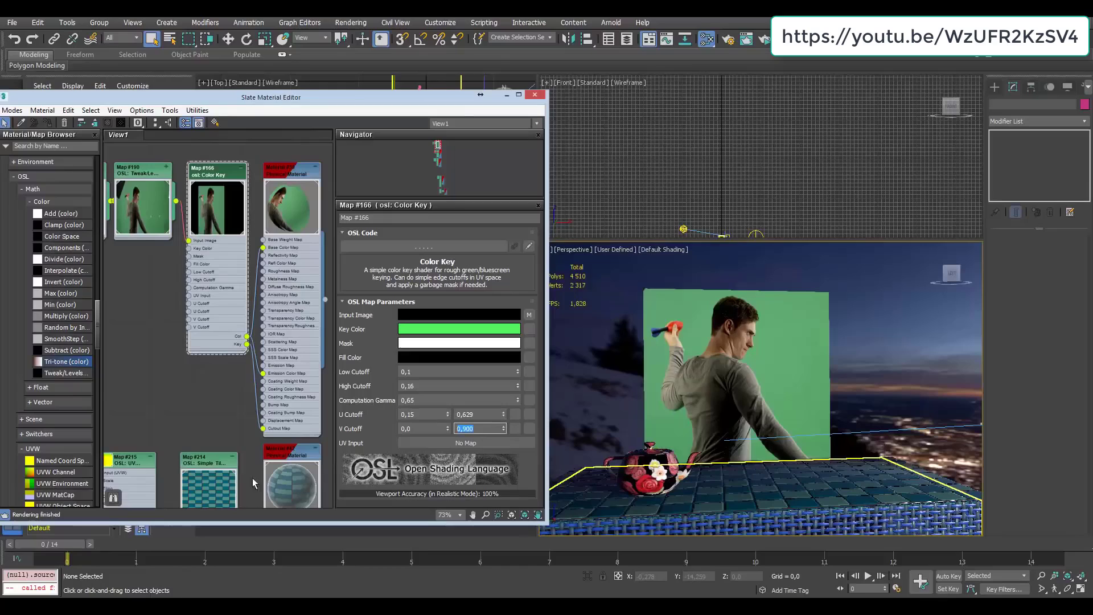
Tune Color Key cutoffs, add Tri-tone tint, and switch Simple Tiles to Twist Box
{"action": "left_click", "coordinate": [457, 329]}
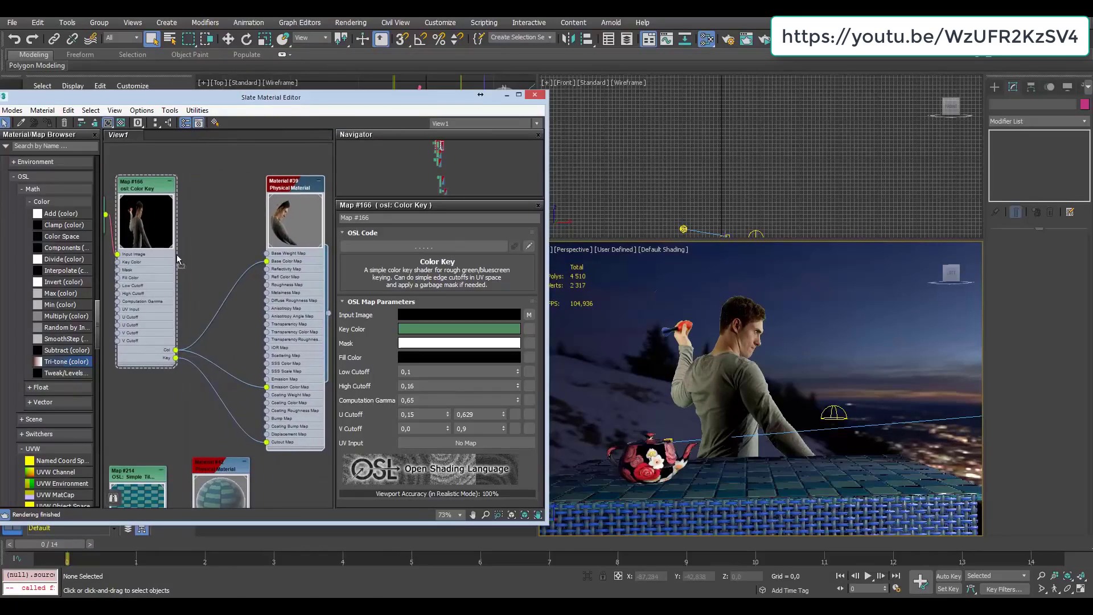
{"action": "left_click", "coordinate": [463, 312]}
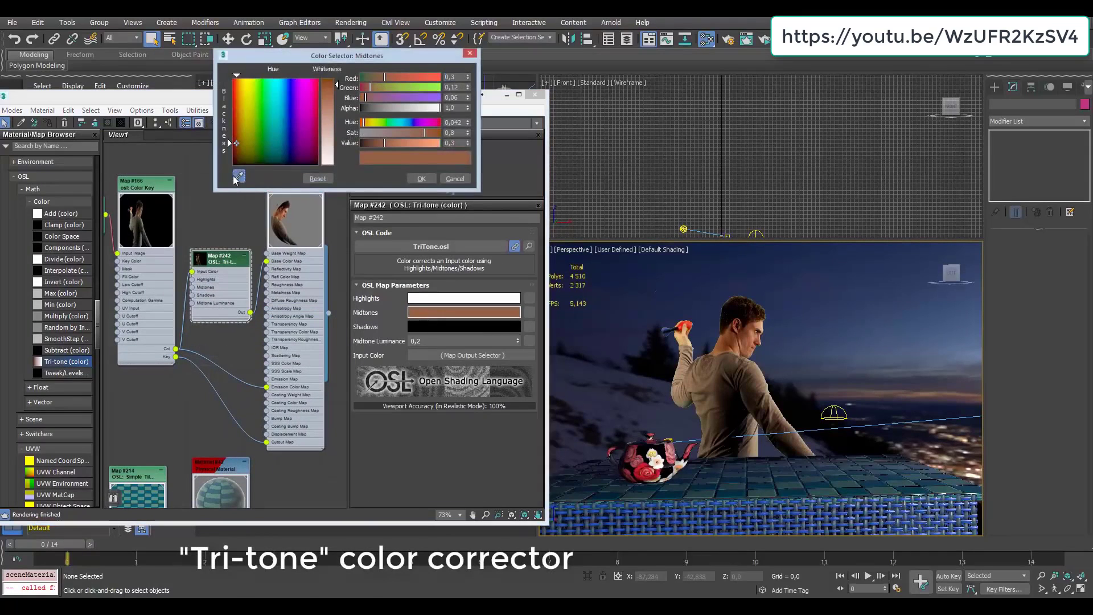
{"action": "left_click", "coordinate": [463, 298]}
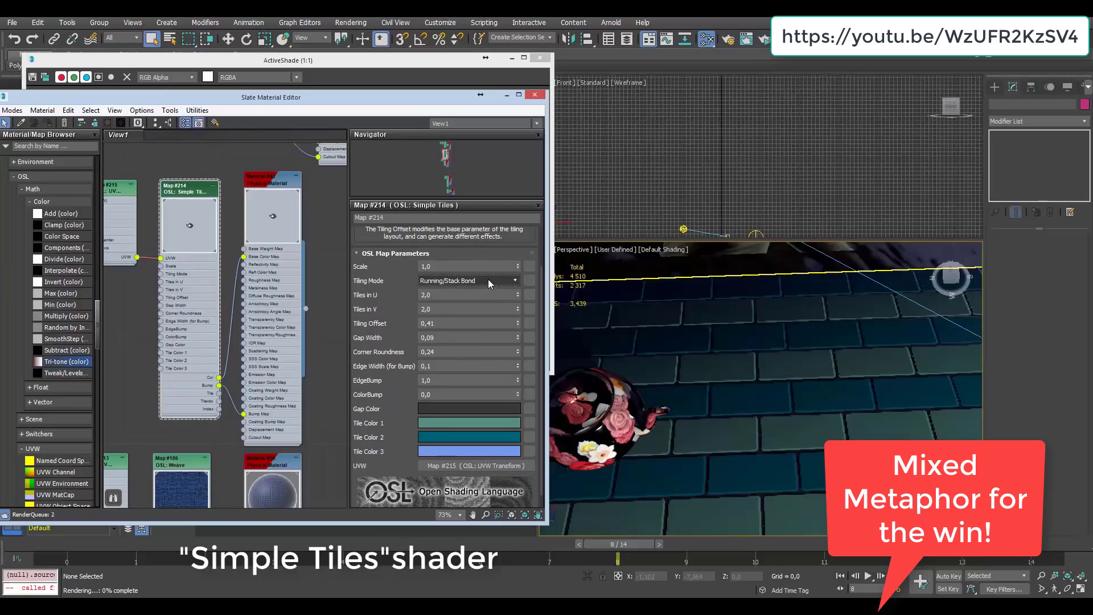
{"action": "left_click", "coordinate": [466, 280]}
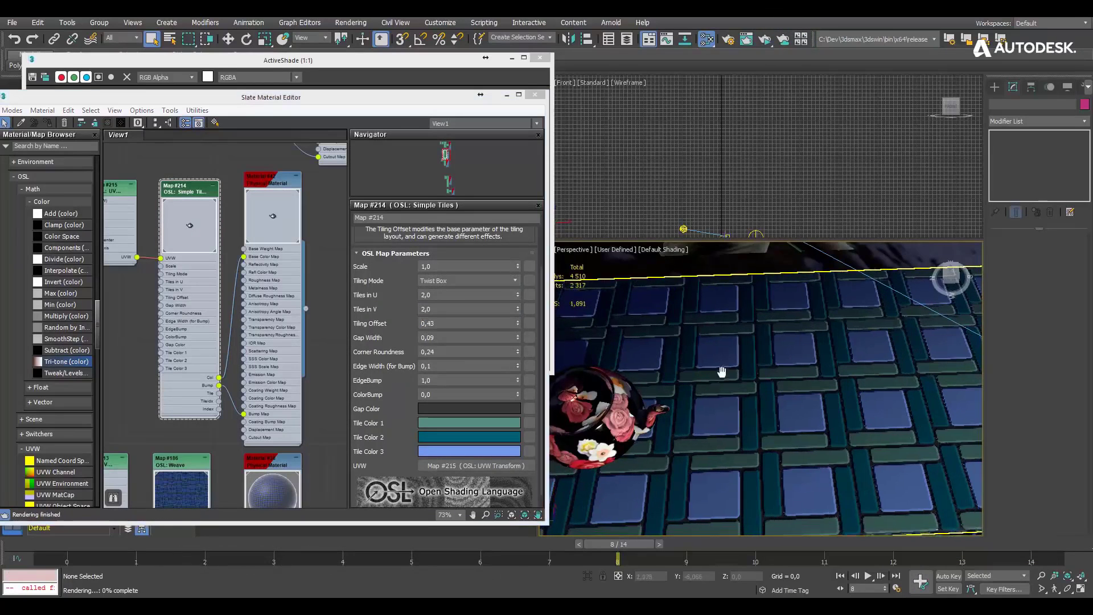
{"action": "triple_click", "coordinate": [466, 337]}
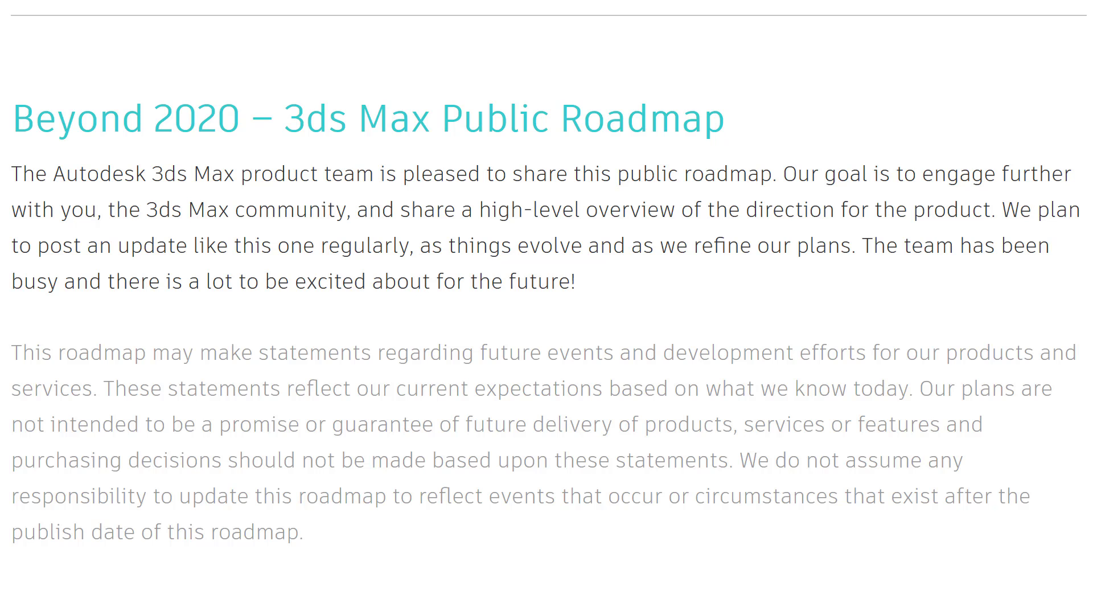
Scroll the roadmap past the Create and Collaborate sections to Unity Partnership
{"action": "scroll", "scroll_direction": "down", "scroll_amount": 3}
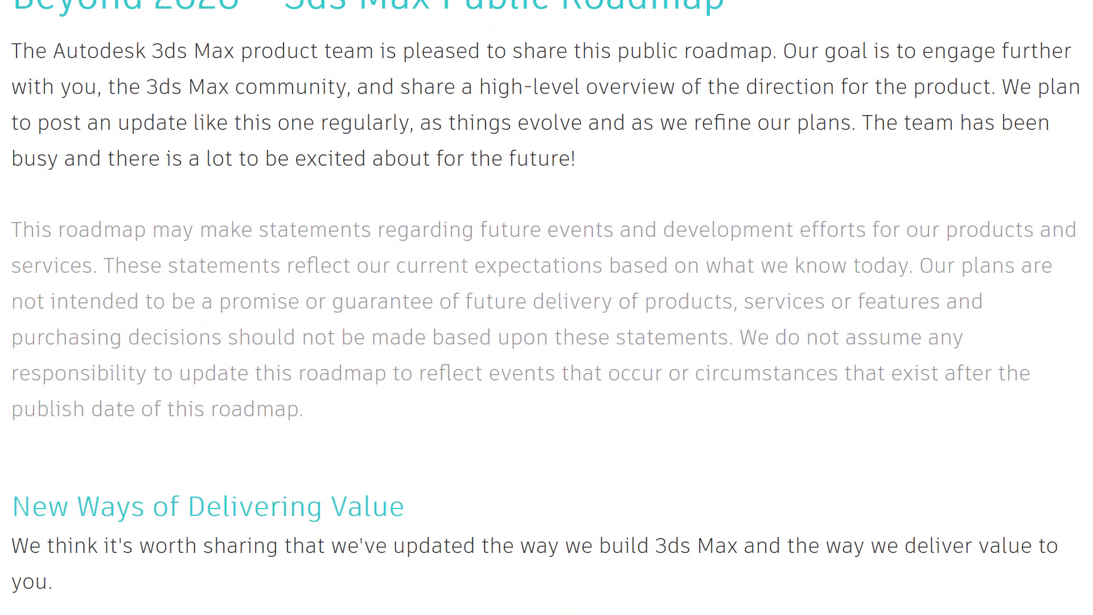
{"action": "scroll", "scroll_direction": "down", "scroll_amount": 3}
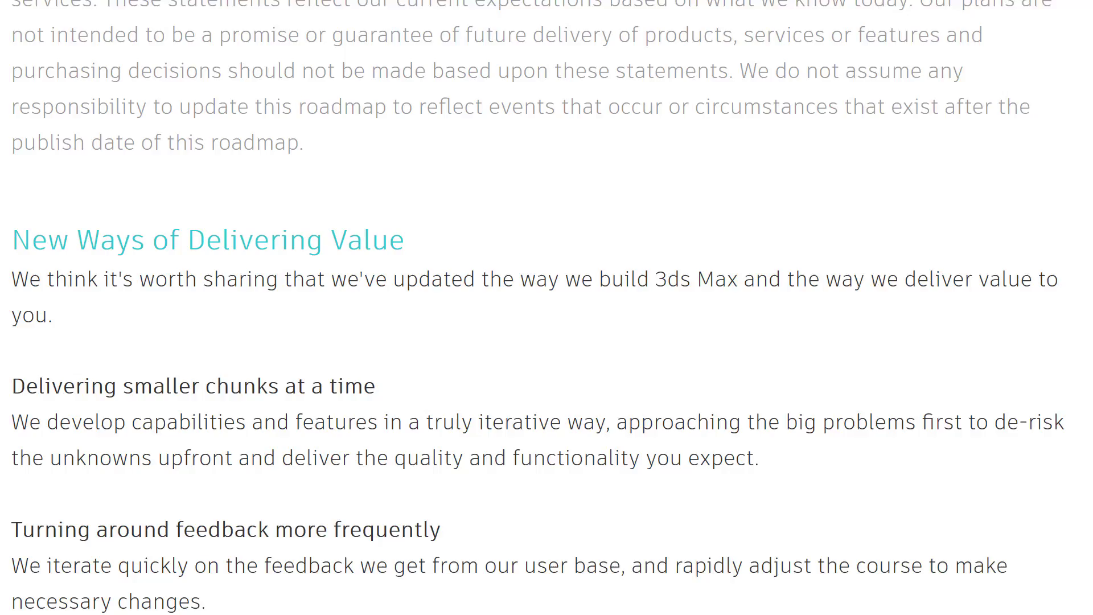
{"action": "scroll", "scroll_direction": "down", "scroll_amount": 3}
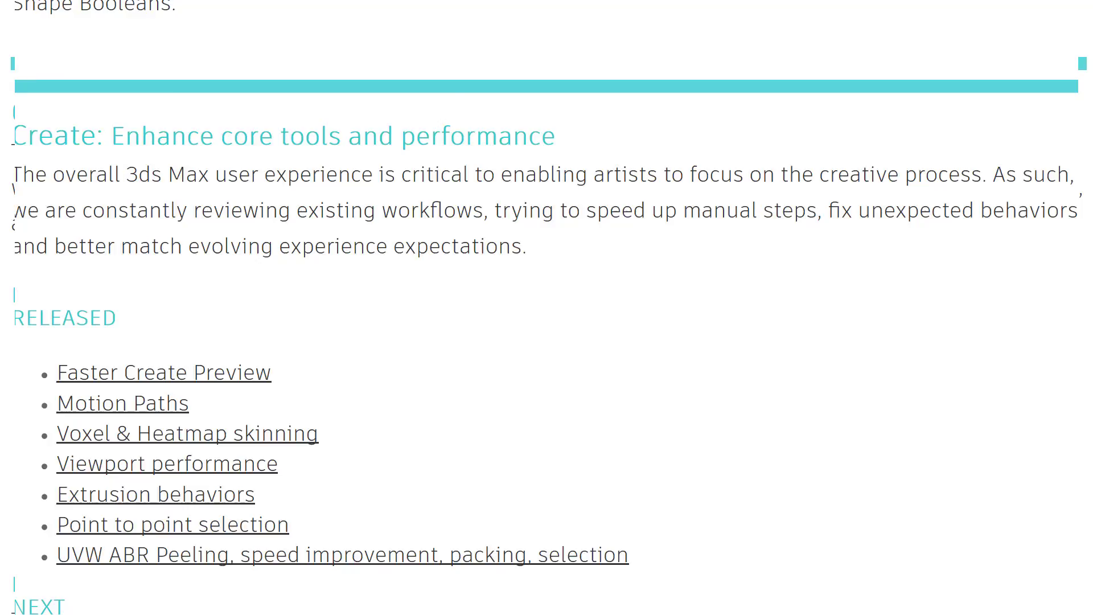
{"action": "scroll", "scroll_direction": "down", "scroll_amount": 3}
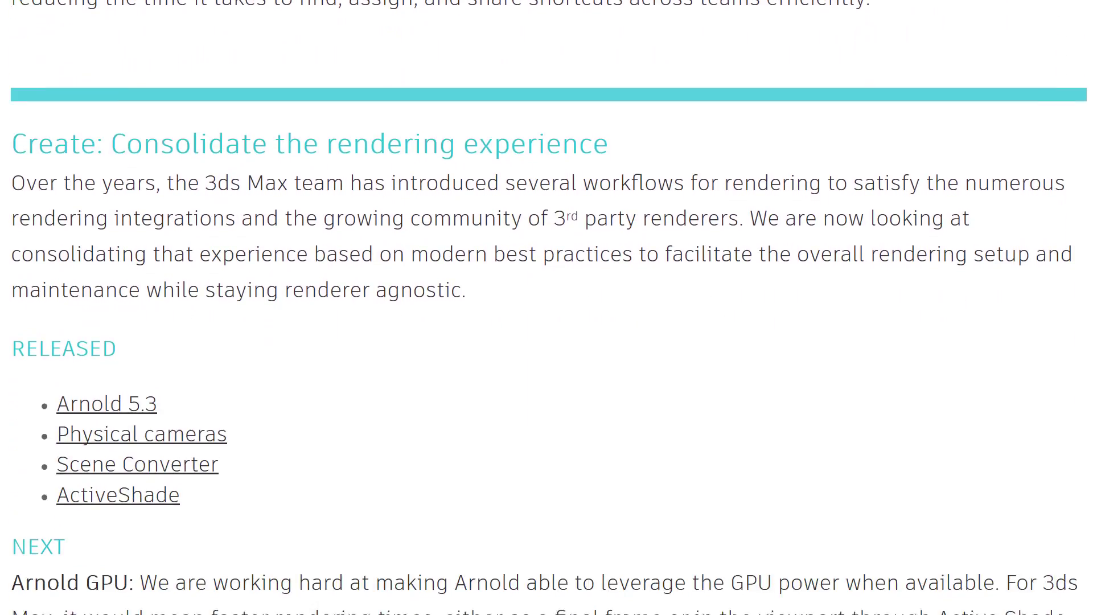
{"action": "scroll", "scroll_direction": "down", "scroll_amount": 3}
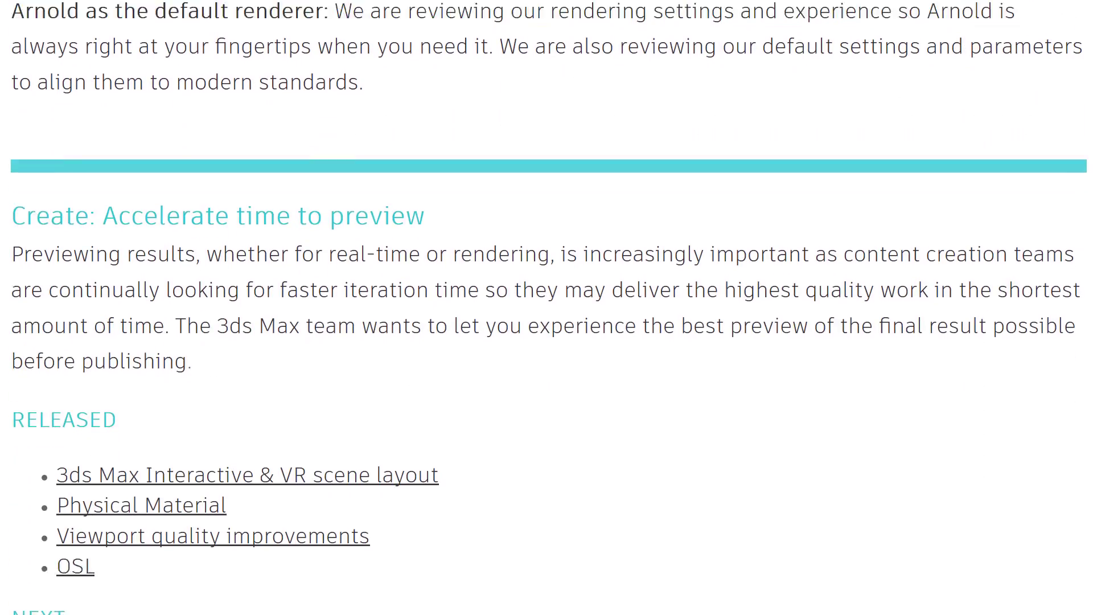
{"action": "scroll", "scroll_direction": "down", "scroll_amount": 3}
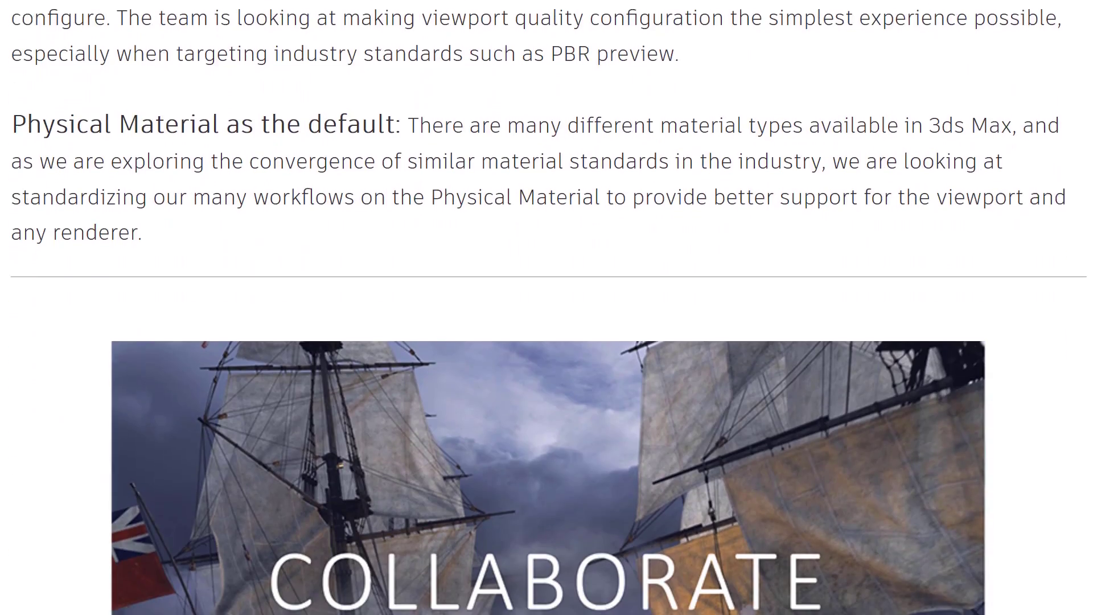
{"action": "scroll", "scroll_direction": "down", "scroll_amount": 3}
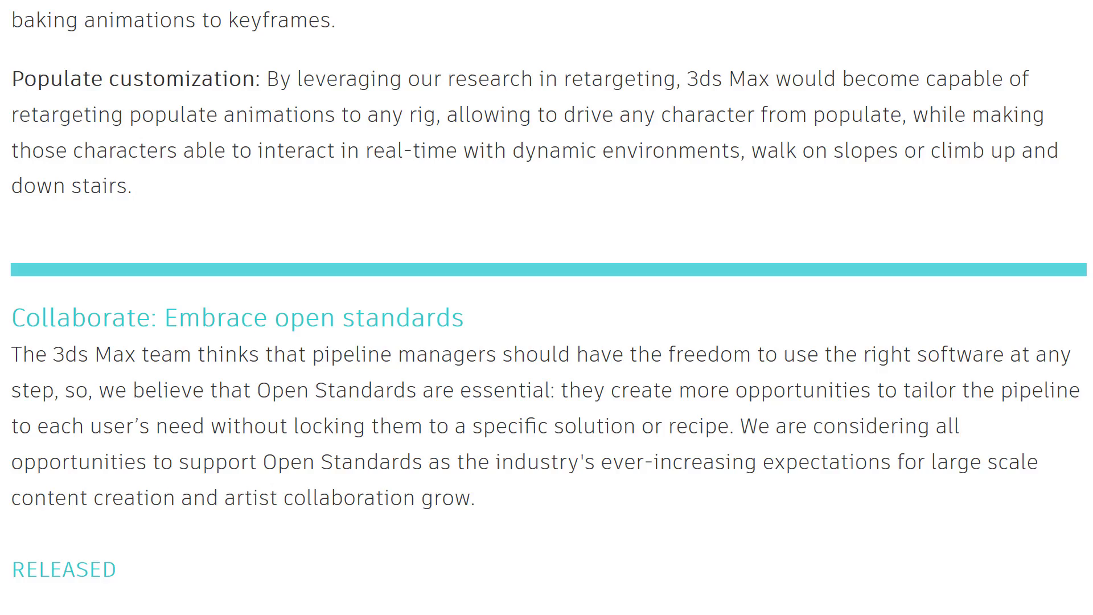
{"action": "scroll", "scroll_direction": "down", "scroll_amount": 3}
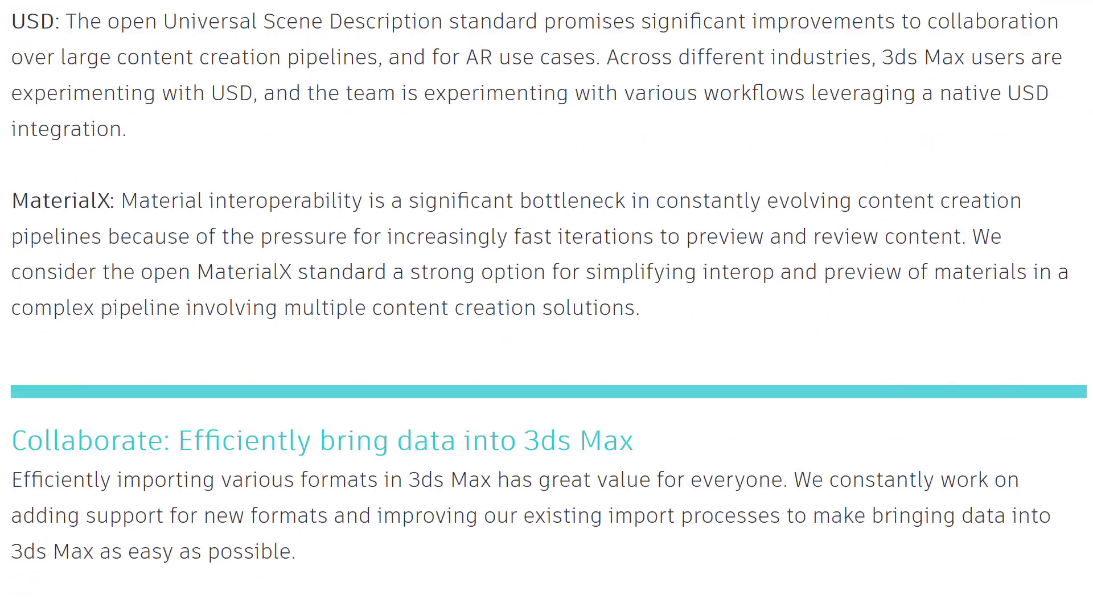
{"action": "scroll", "scroll_direction": "down", "scroll_amount": 3}
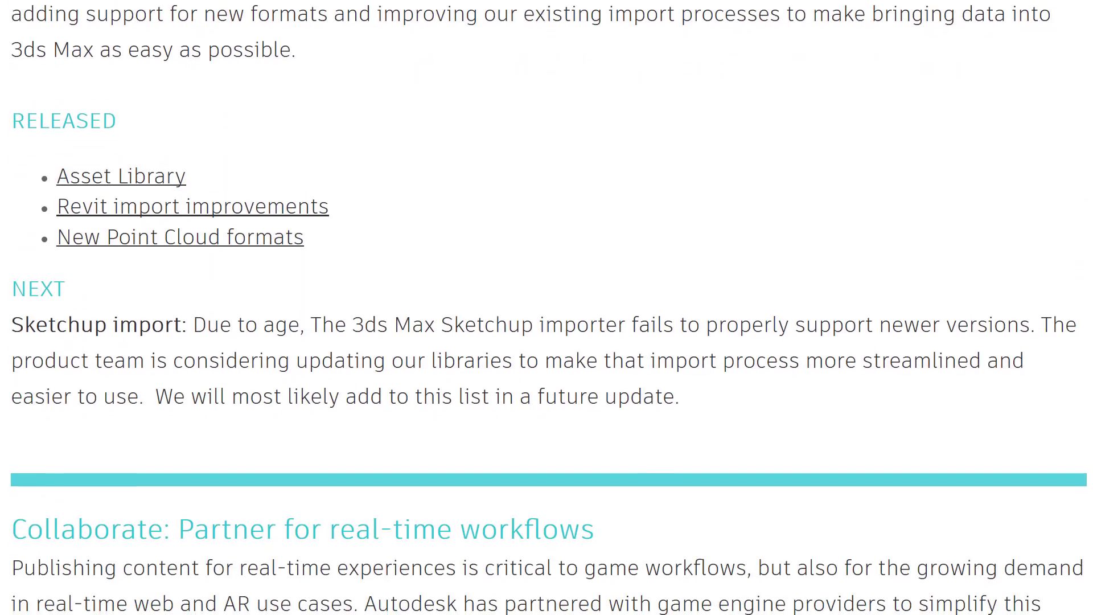
{"action": "scroll", "scroll_direction": "down", "scroll_amount": 3}
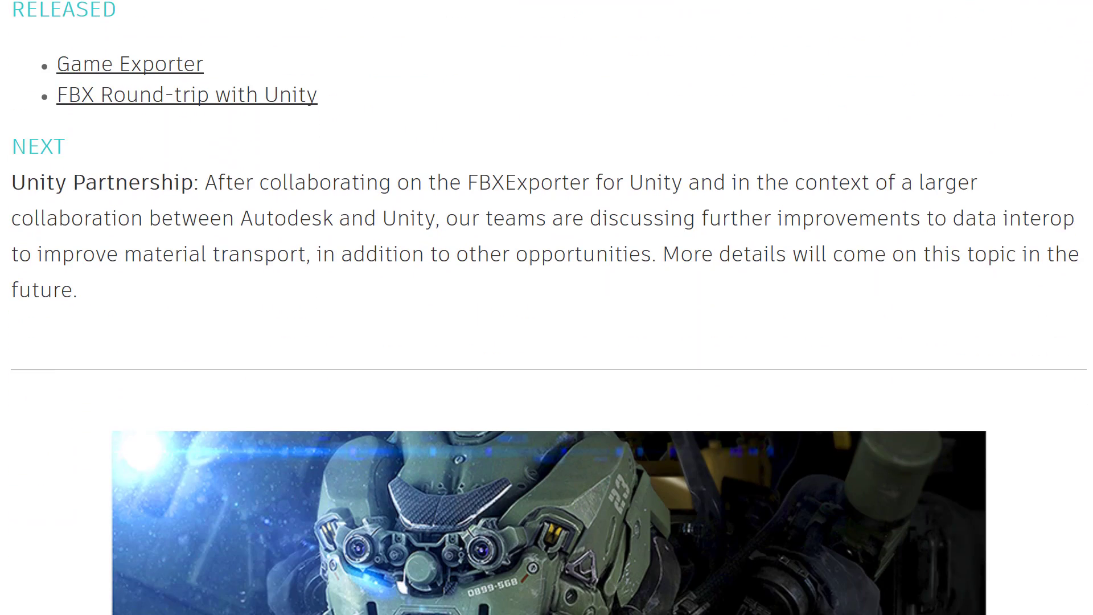
{"action": "scroll", "scroll_direction": "down", "scroll_amount": 3}
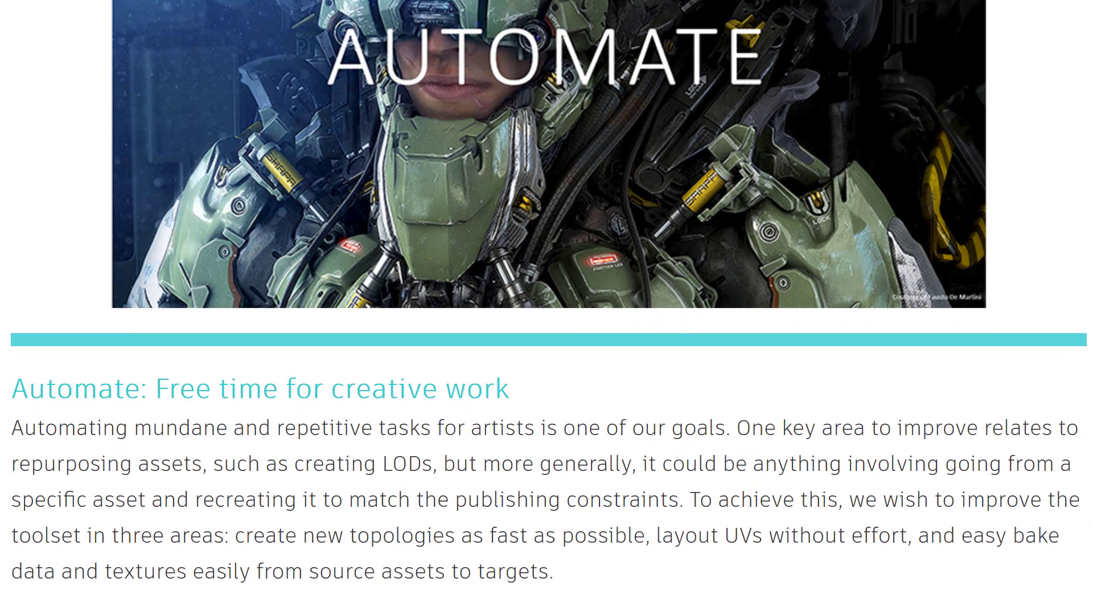
Scroll through the Automate sections to the closing Get Involved section
{"action": "scroll", "scroll_direction": "down", "scroll_amount": 3}
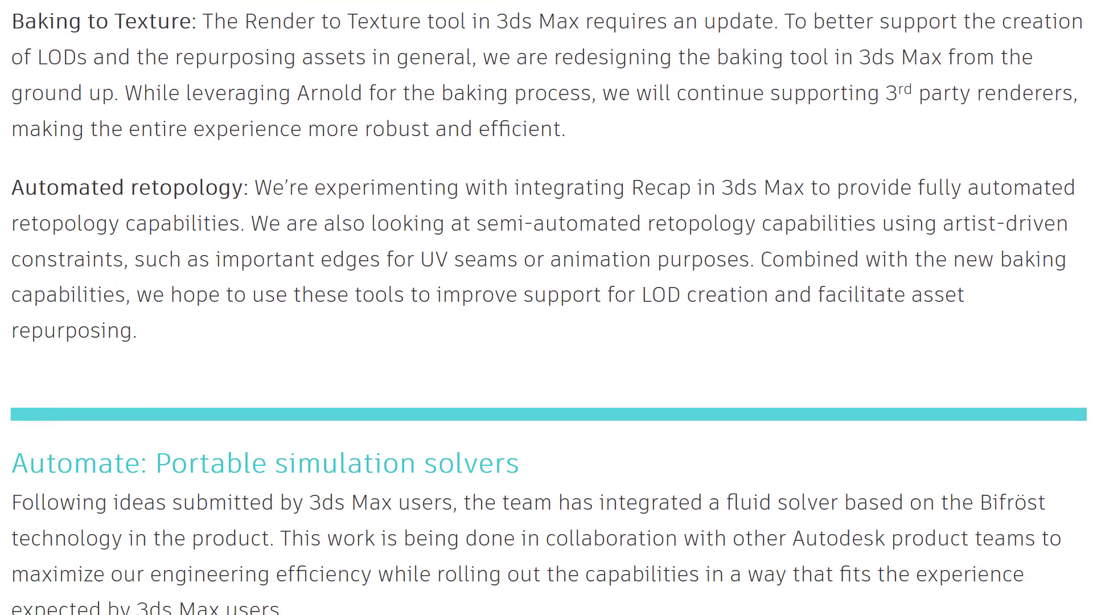
{"action": "scroll", "scroll_direction": "down", "scroll_amount": 3}
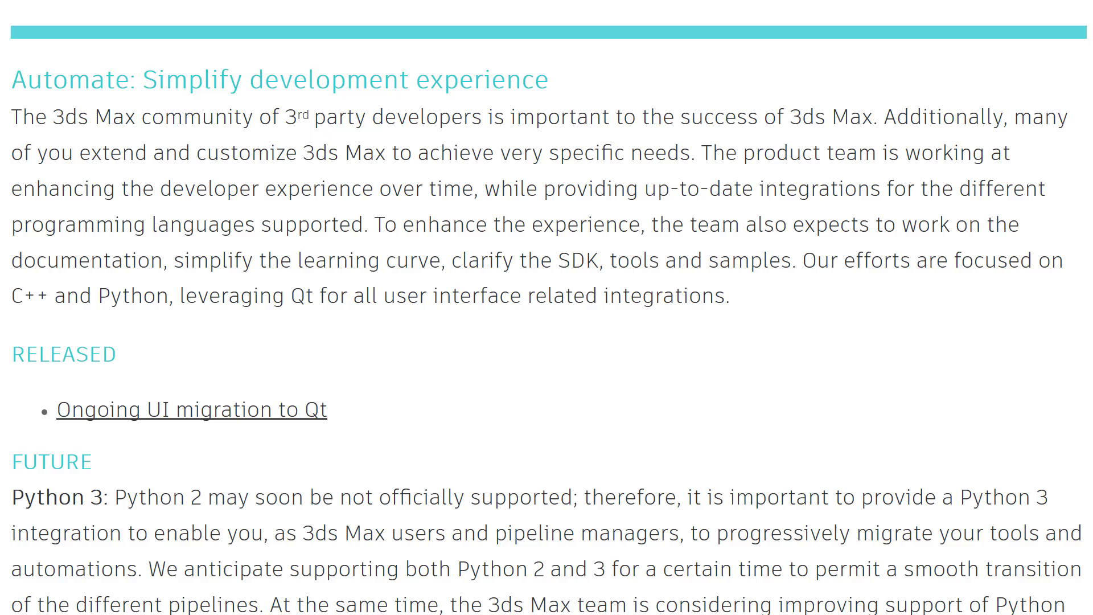
{"action": "scroll", "scroll_direction": "down", "scroll_amount": 3}
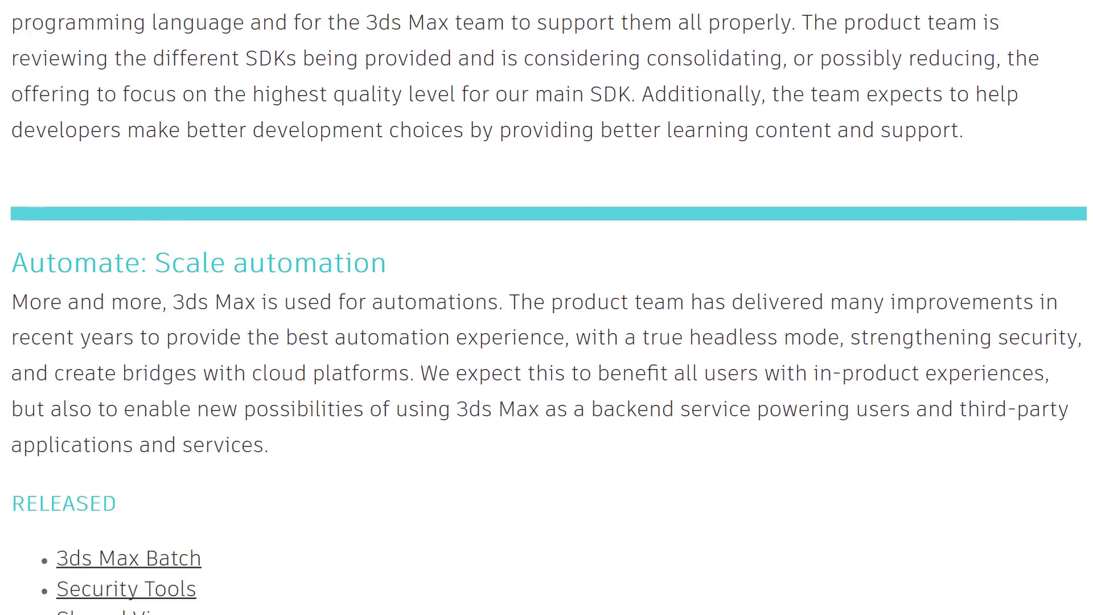
{"action": "scroll", "scroll_direction": "down", "scroll_amount": 3}
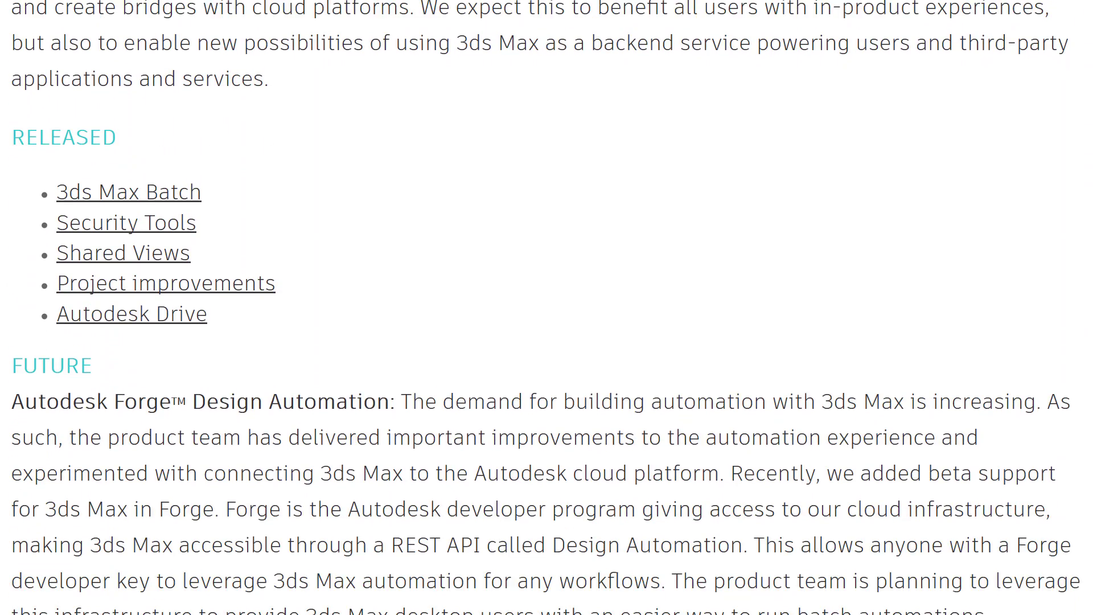
{"action": "scroll", "scroll_direction": "down", "scroll_amount": 3}
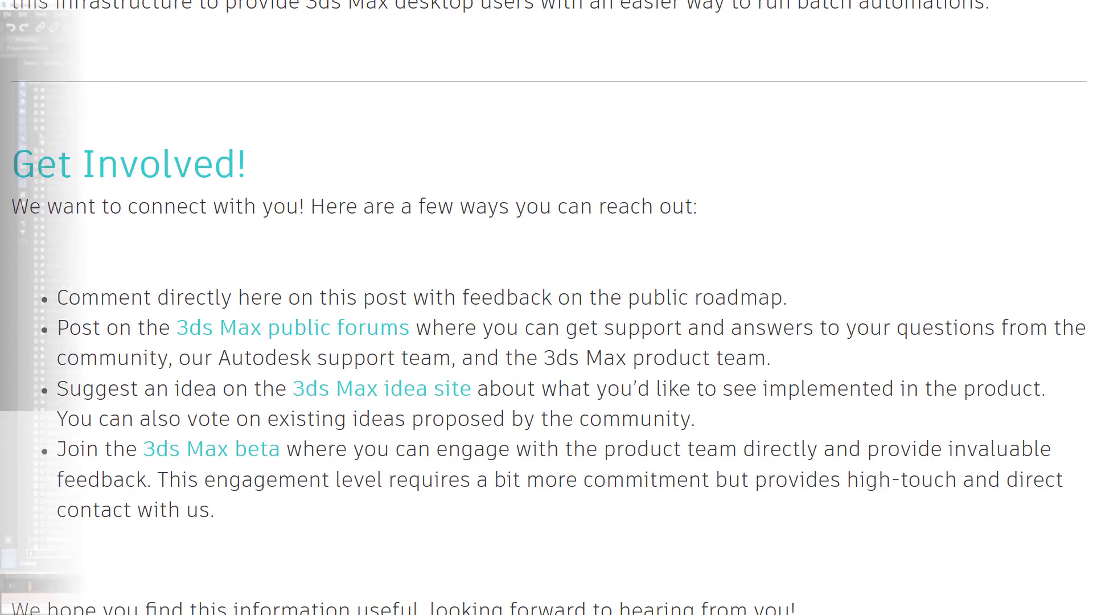